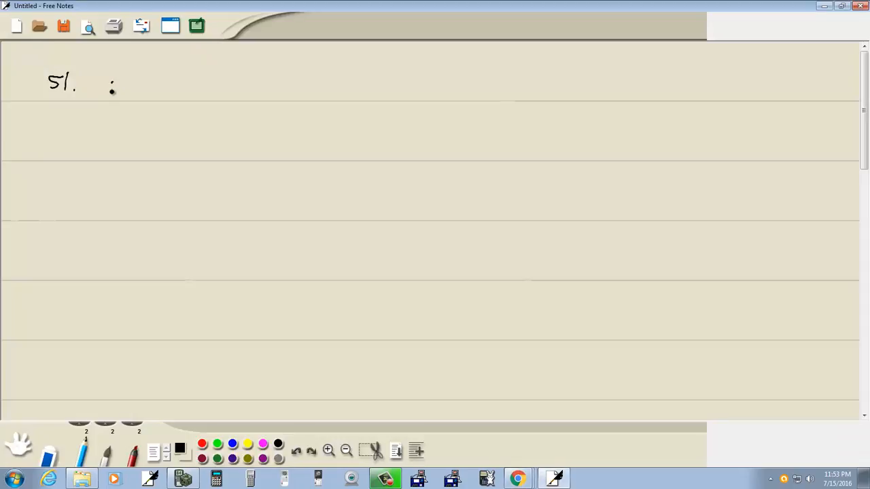
Handwrite the equation r = 3 sec θ beside problem number 51
left_click_drag(109, 85, 177, 84)
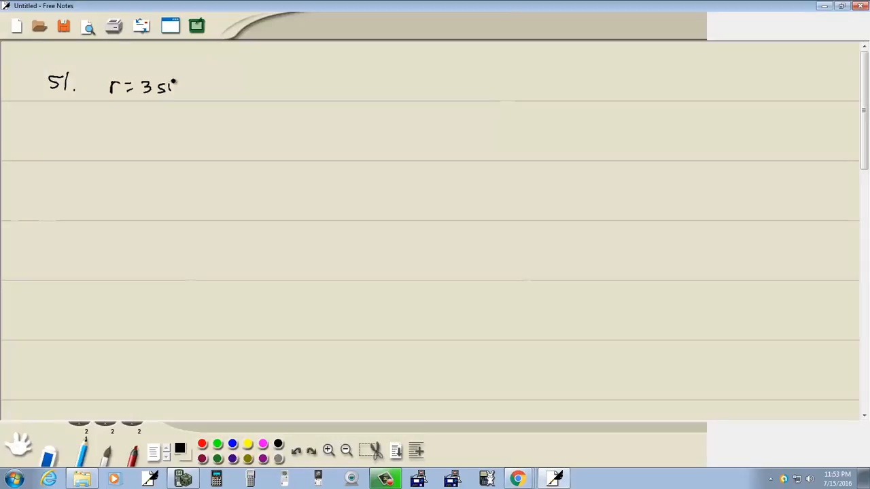
Bring up the Bookshelf page where exercise 51 reads r = 3 sec θ
left_click(517, 479)
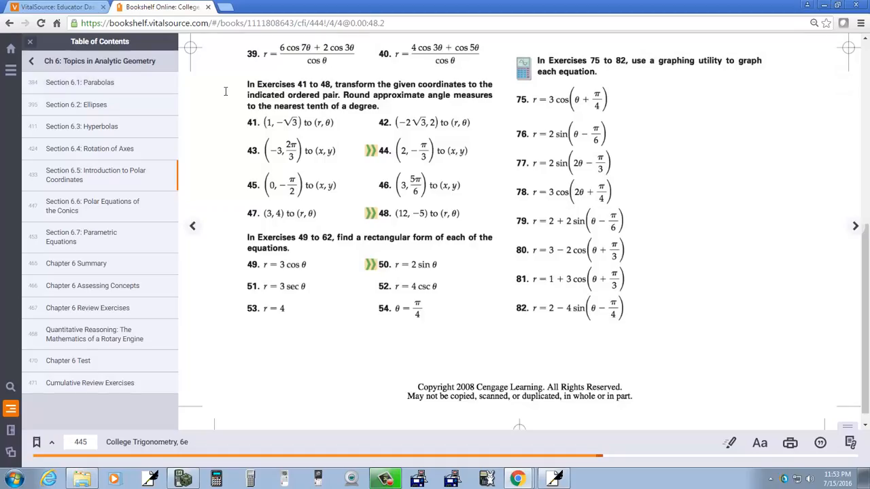
mouse_move(221, 77)
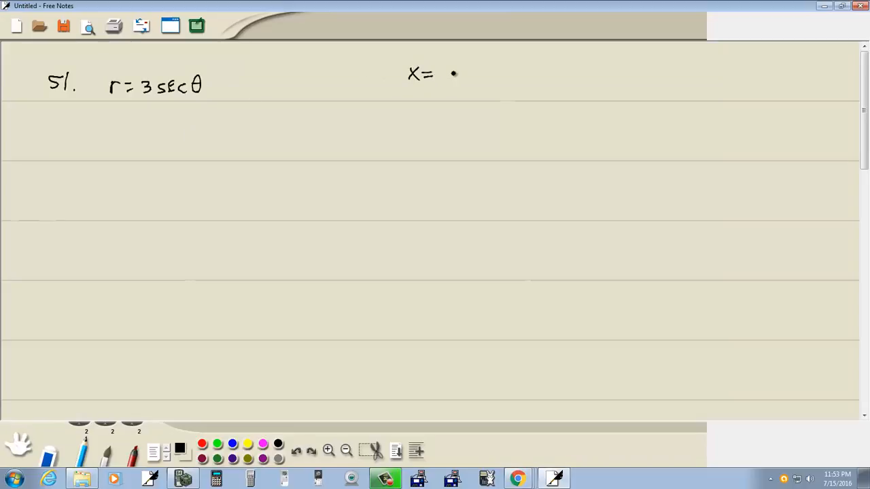
Handwrite x = r cos θ, y = r sin θ, r² = x² + y², r = √(x² + y²), tan θ = y/x, sec θ = 1/cos θ
left_click_drag(442, 73, 486, 74)
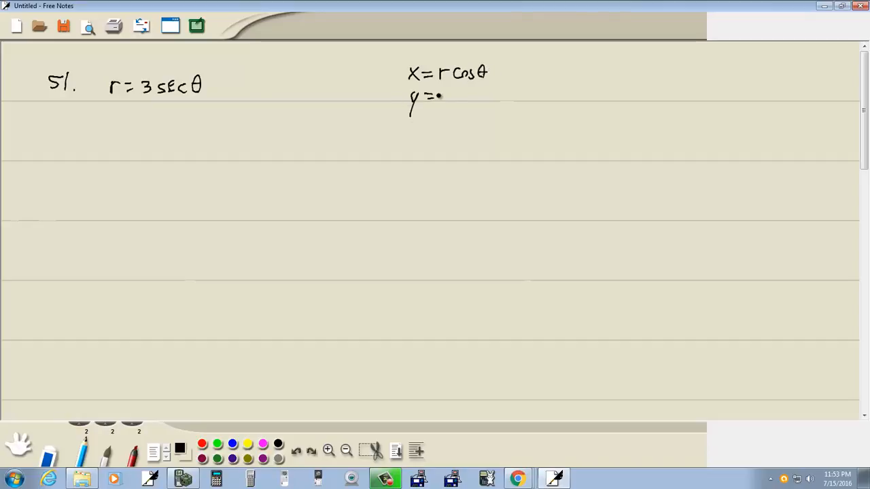
left_click_drag(441, 95, 484, 95)
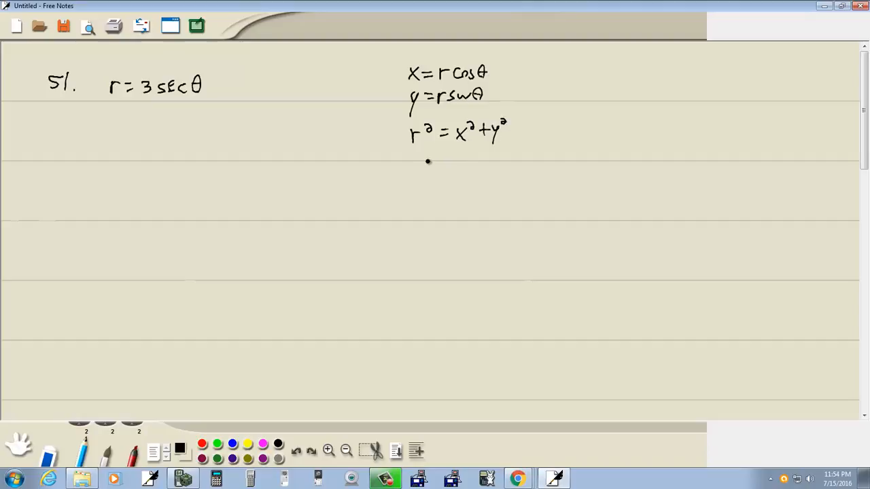
left_click_drag(415, 163, 517, 153)
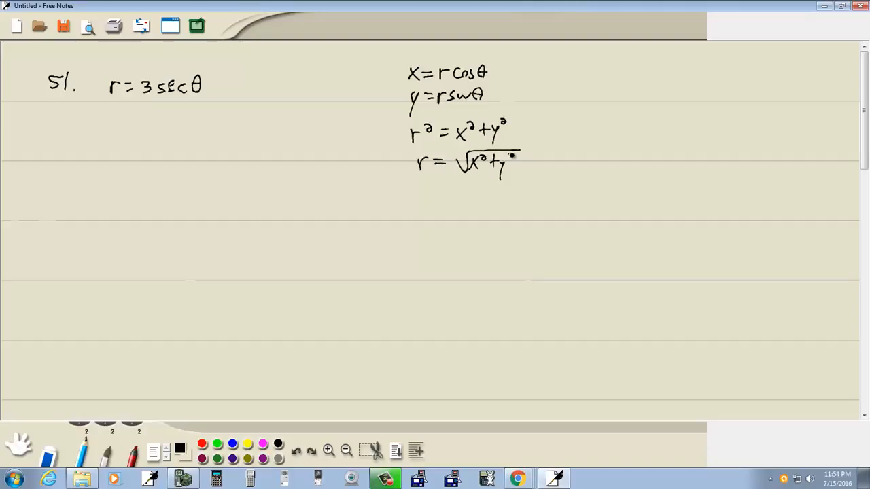
left_click_drag(416, 200, 445, 201)
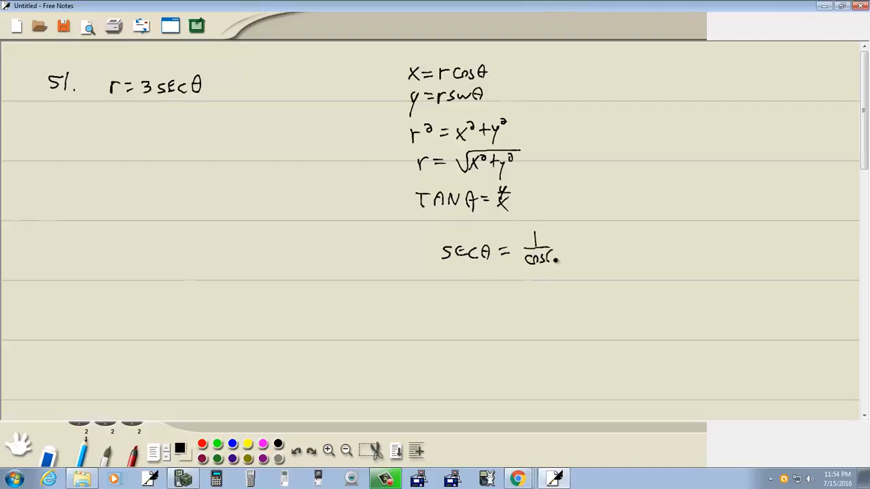
Rewrite as r = 3/cos θ, multiply by cos θ to get r cos θ = 3, so x = 3
left_click(549, 255)
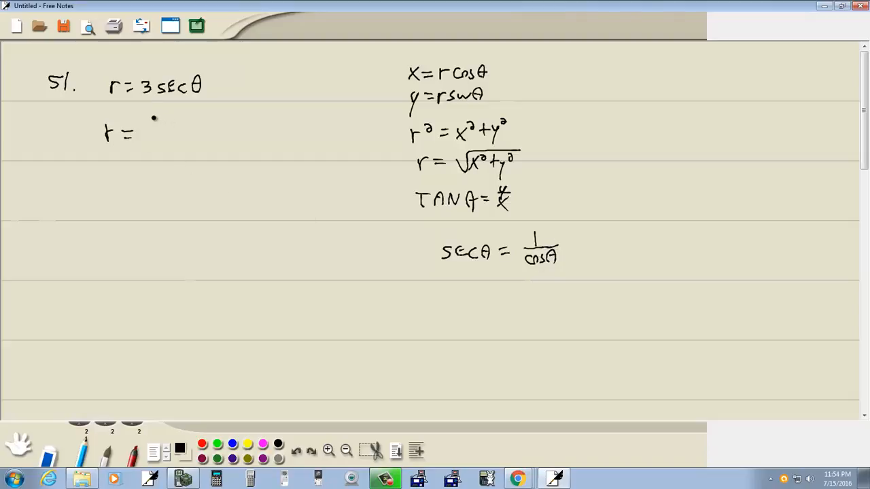
left_click_drag(157, 123, 180, 136)
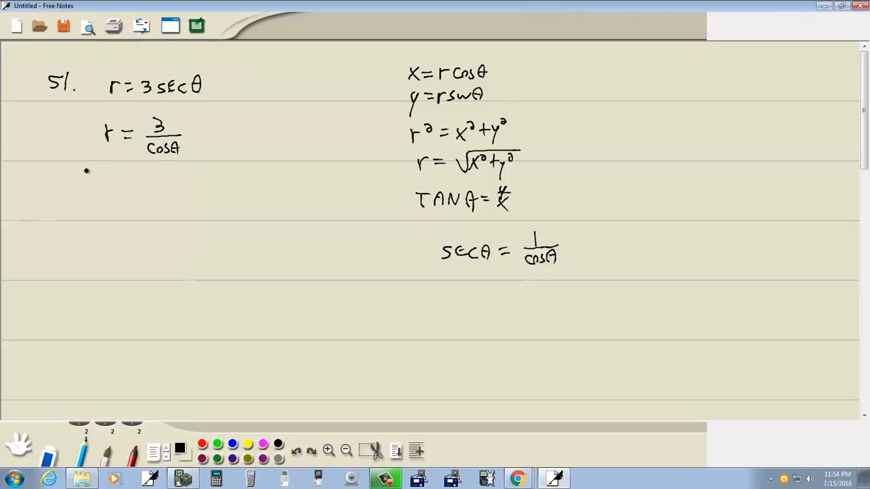
left_click_drag(84, 176, 143, 176)
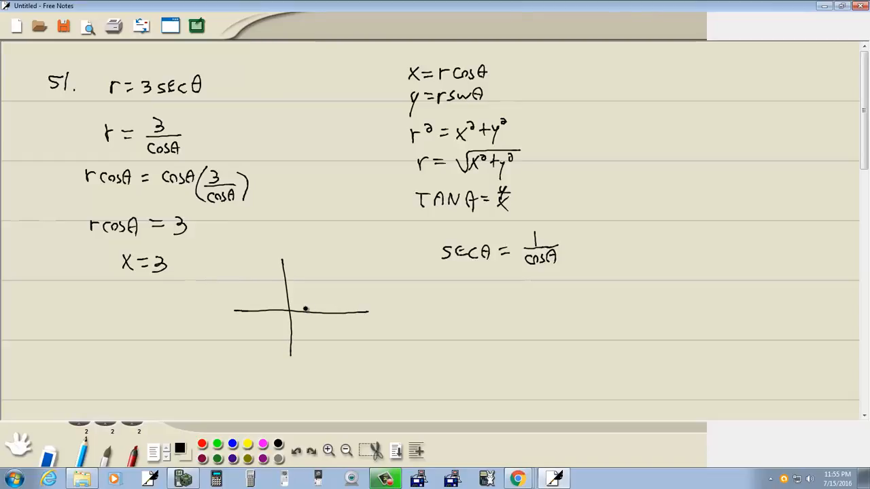
Tick three units on the x-axis and draw the vertical line through x = 3
left_click_drag(306, 311, 326, 312)
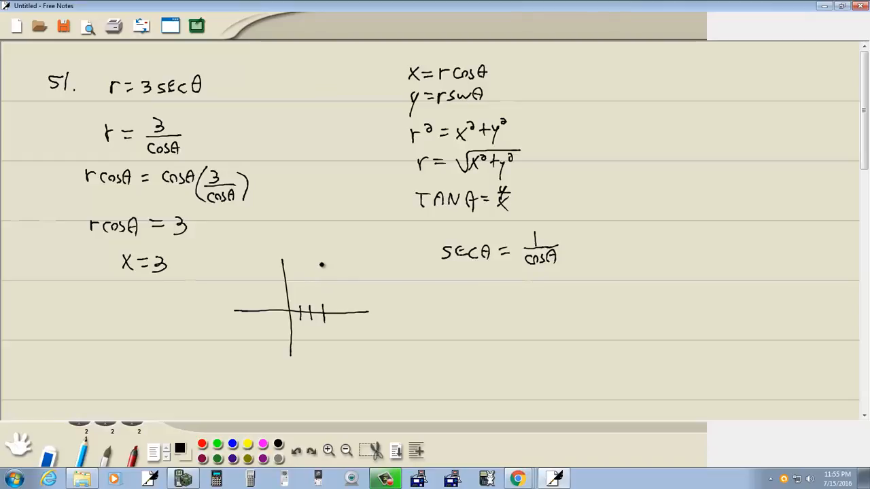
left_click_drag(321, 264, 324, 350)
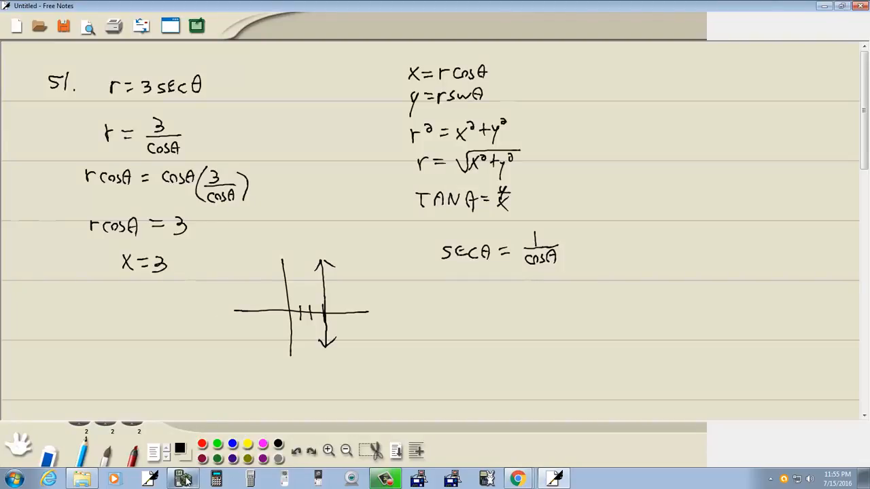
left_click(182, 479)
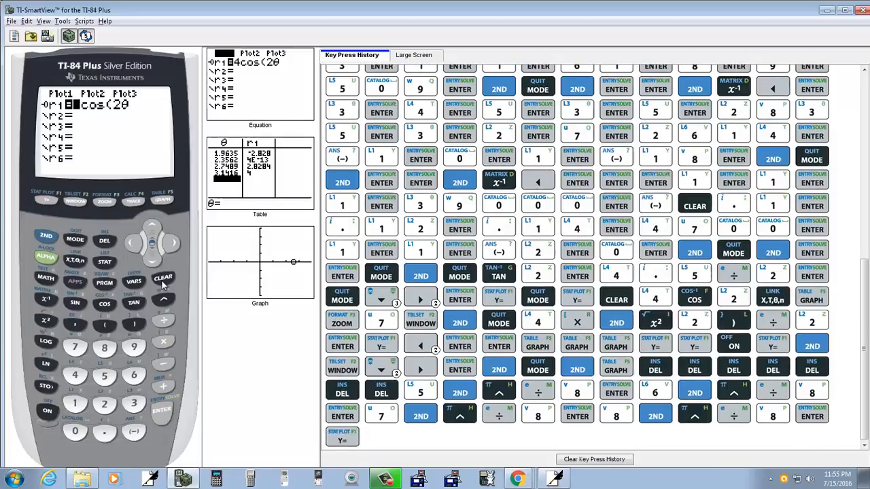
Clear r1, enter r1 = 3/cos(θ) in TI-SmartView, and graph the vertical line
left_click(163, 277)
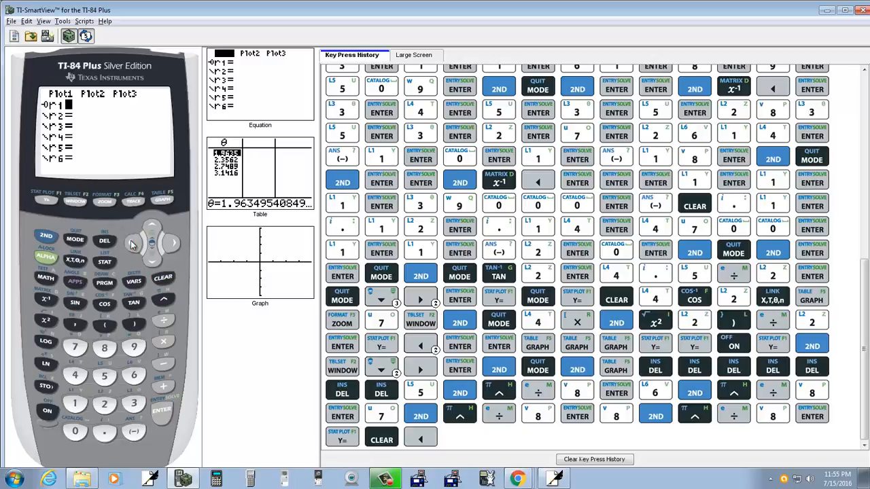
left_click(162, 411)
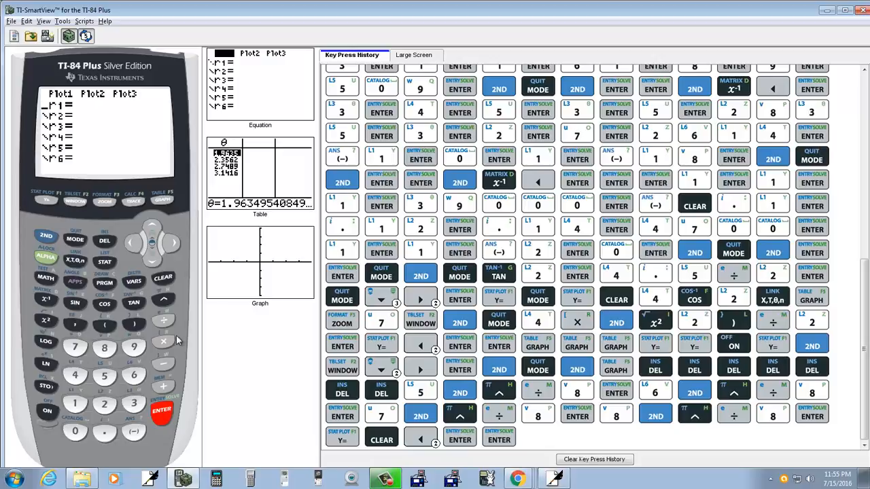
left_click(172, 243)
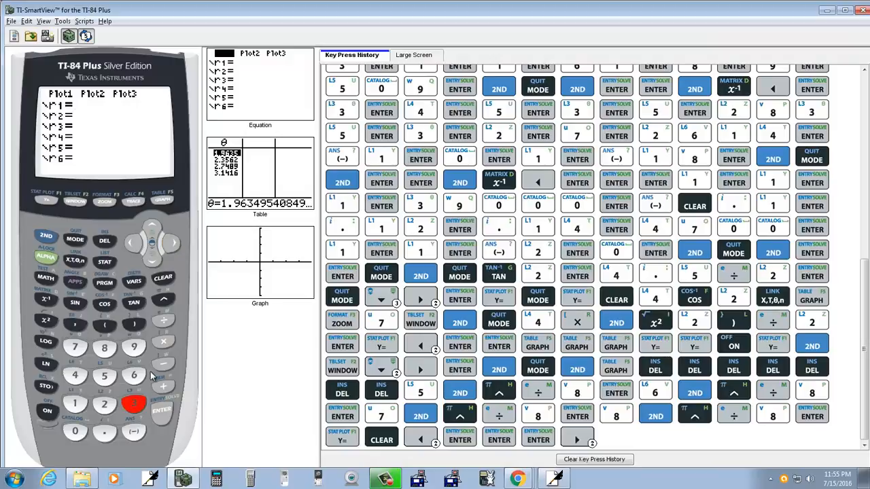
left_click(104, 303)
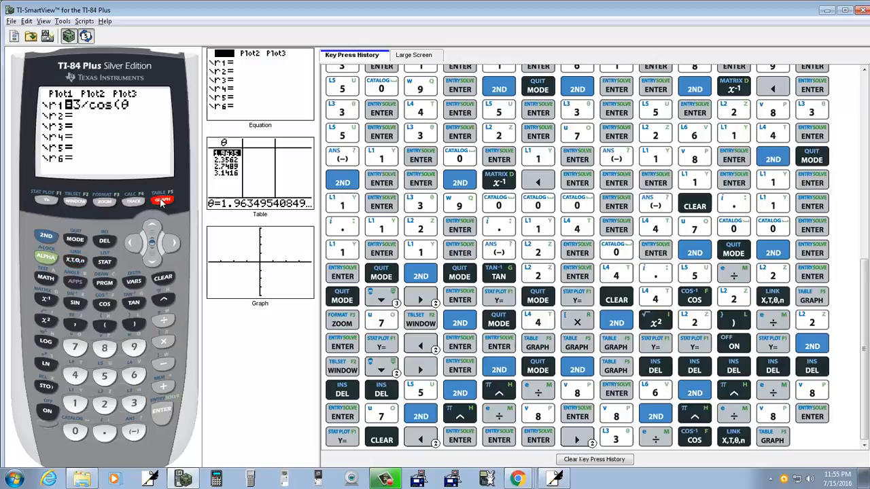
left_click(163, 200)
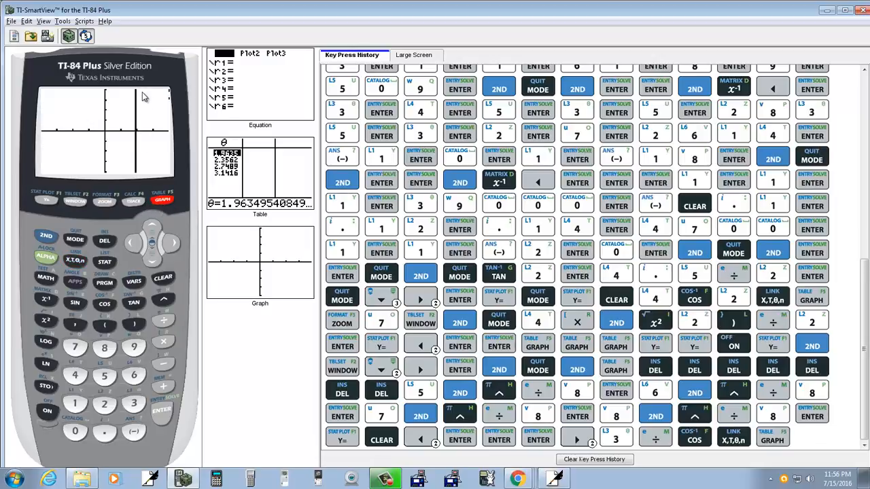
mouse_move(141, 170)
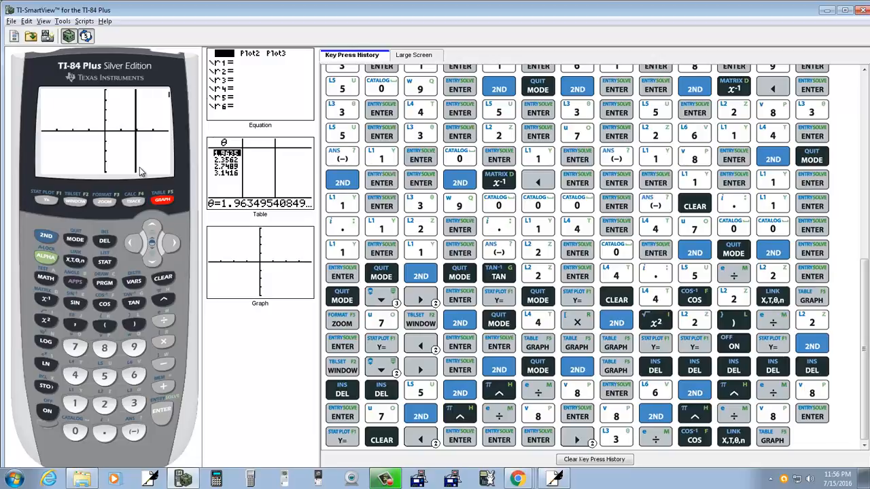